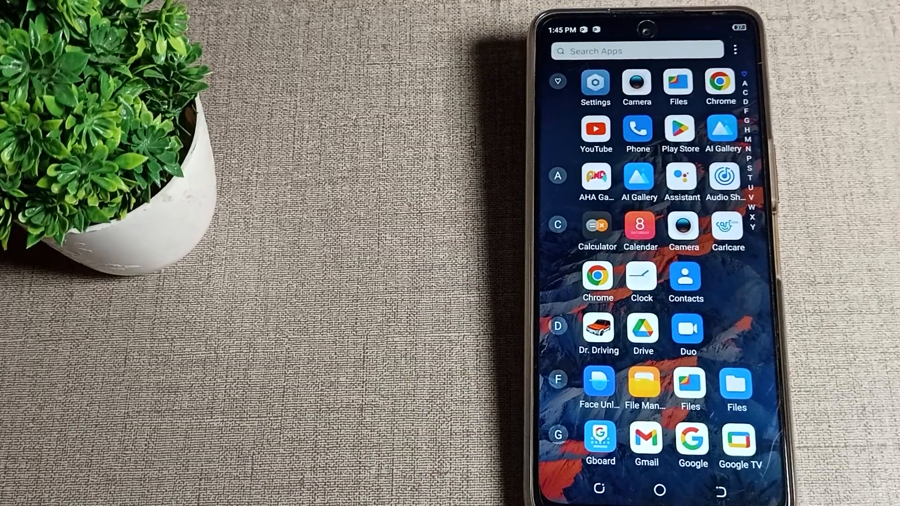
# - Launch Settings from the app drawer and scroll its main list down to System
pyautogui.click(658, 495)
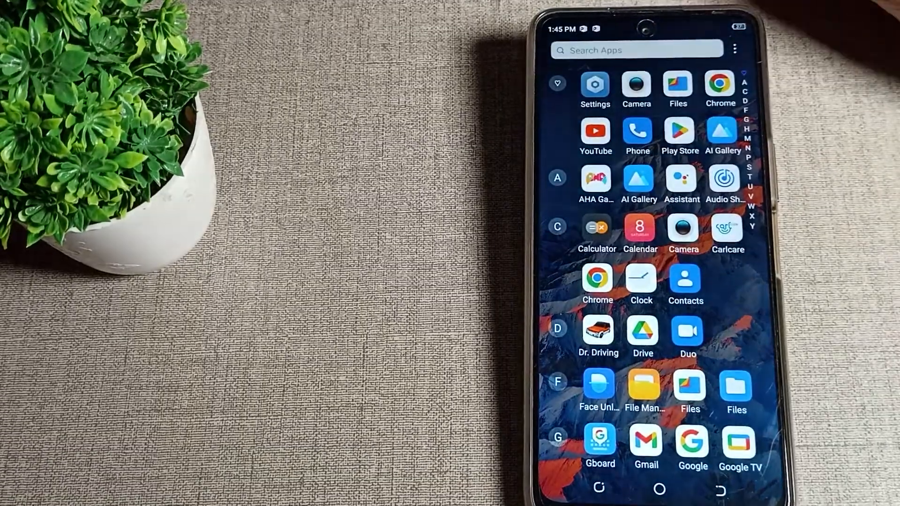
pyautogui.scroll(-3)
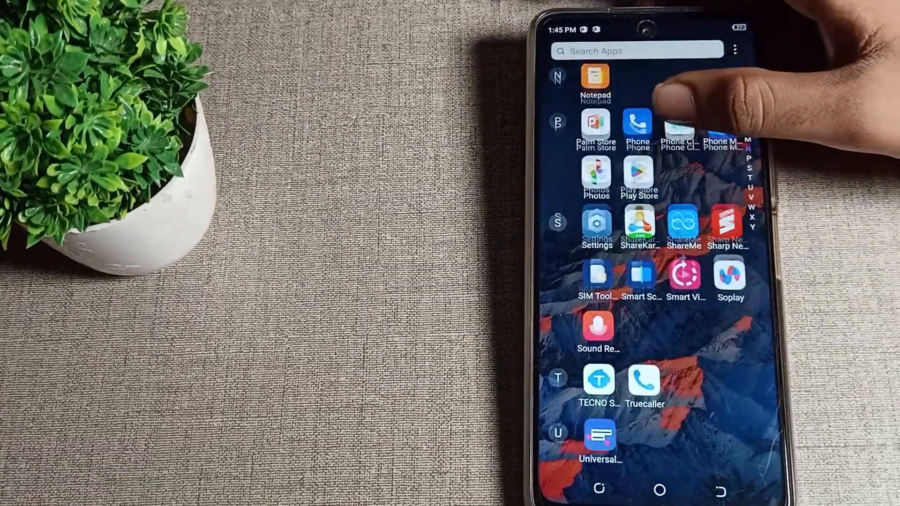
pyautogui.click(596, 224)
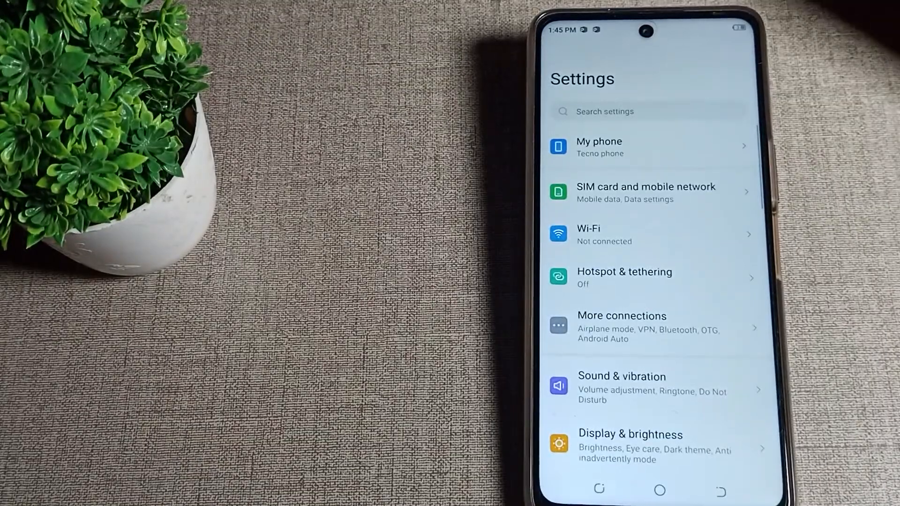
pyautogui.scroll(-3)
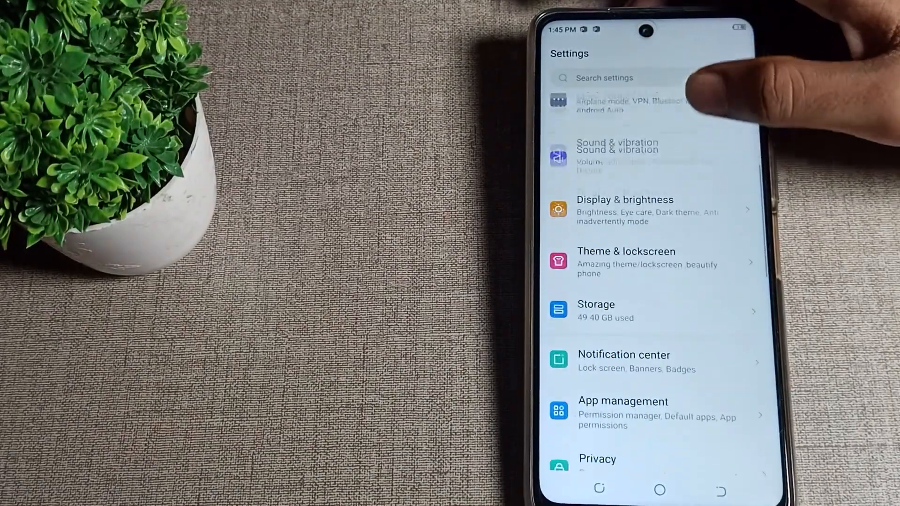
pyautogui.scroll(-3)
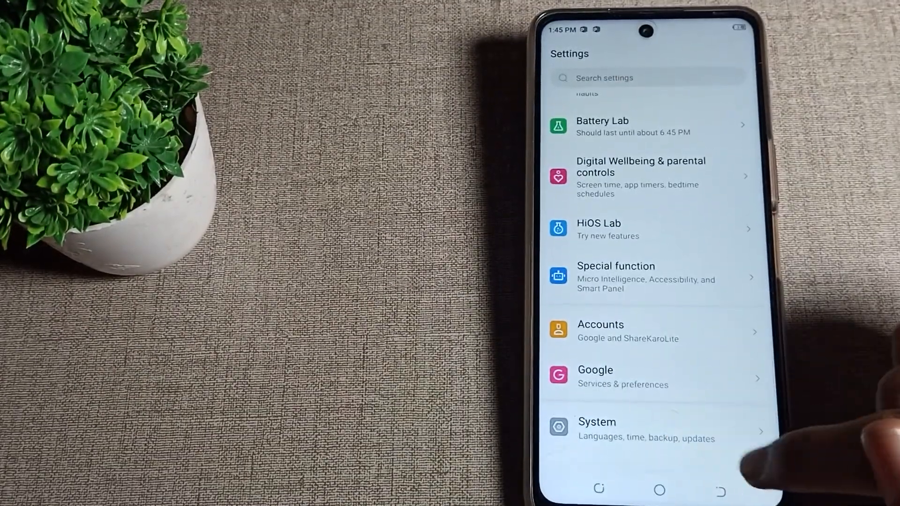
# - Go into System > Reset options, view Erase all data, then return to Reset options
pyautogui.click(604, 429)
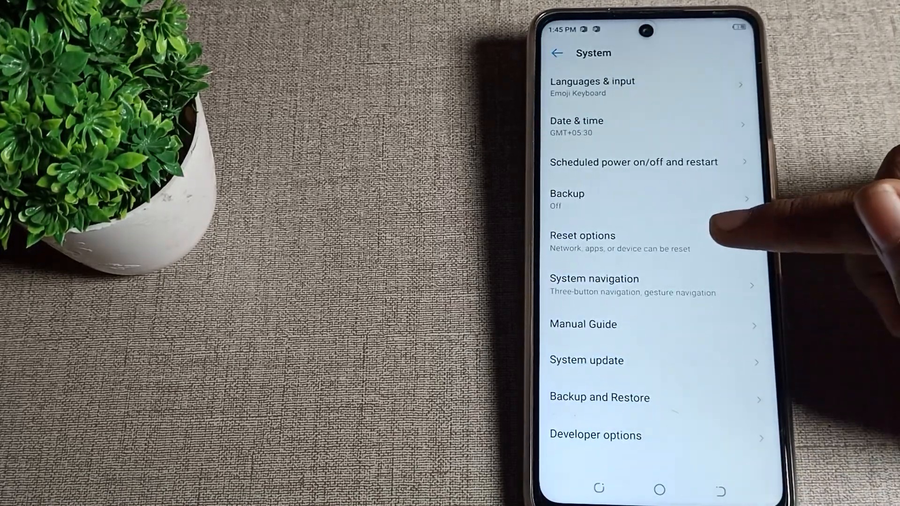
pyautogui.click(582, 236)
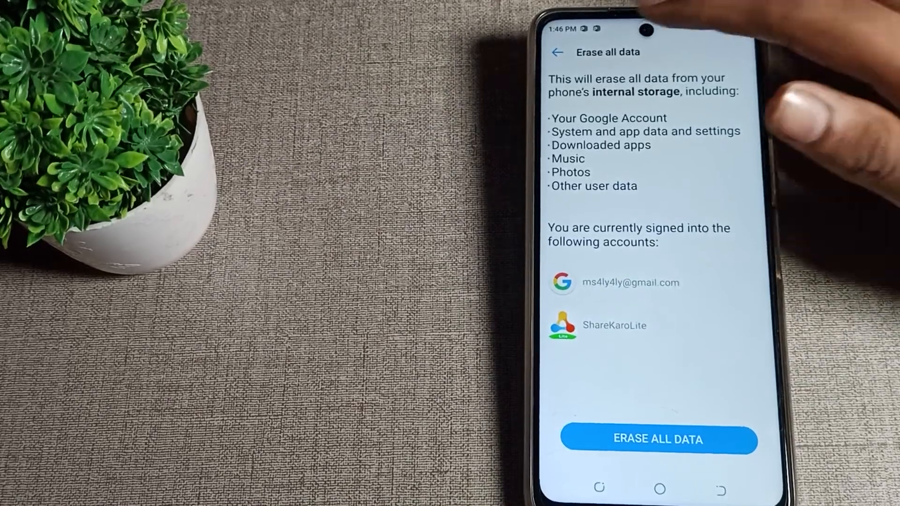
pyautogui.click(558, 52)
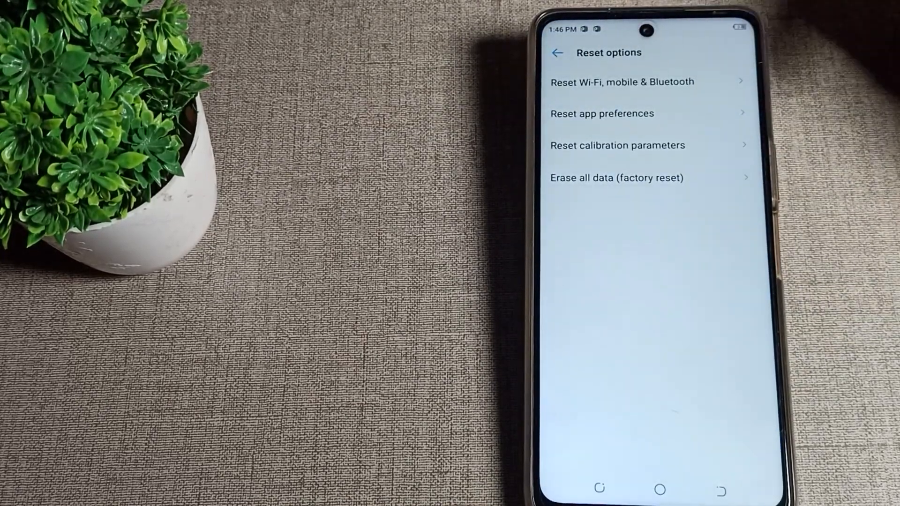